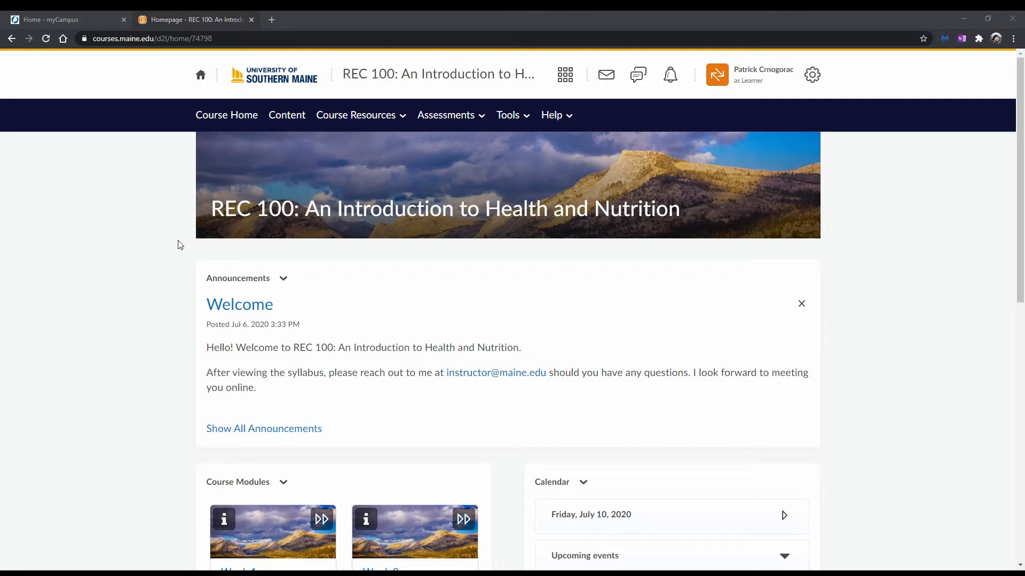
mouse_move(455, 125)
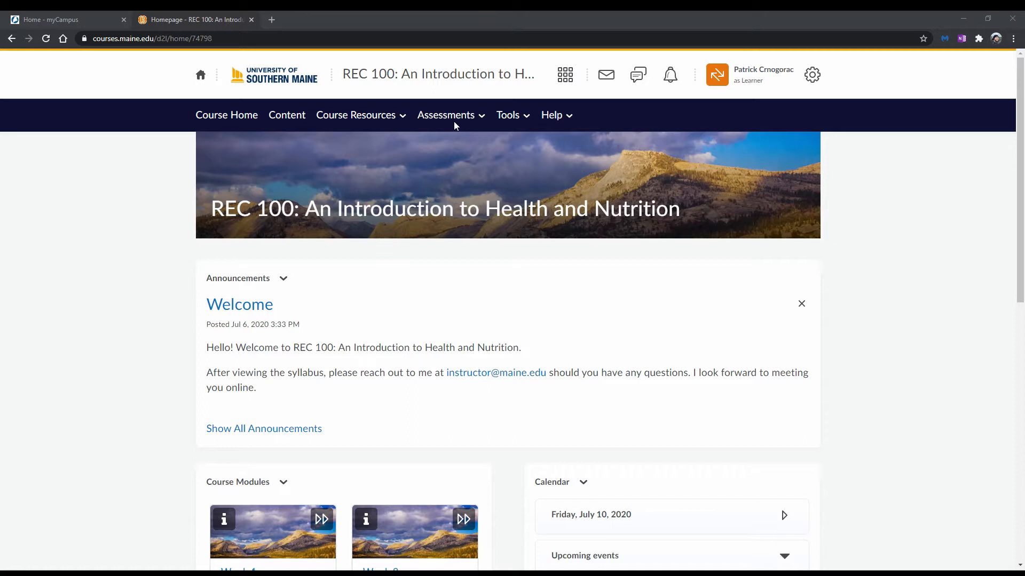
Open the REC 100 Assignments page from the Assessments menu.
left_click(446, 114)
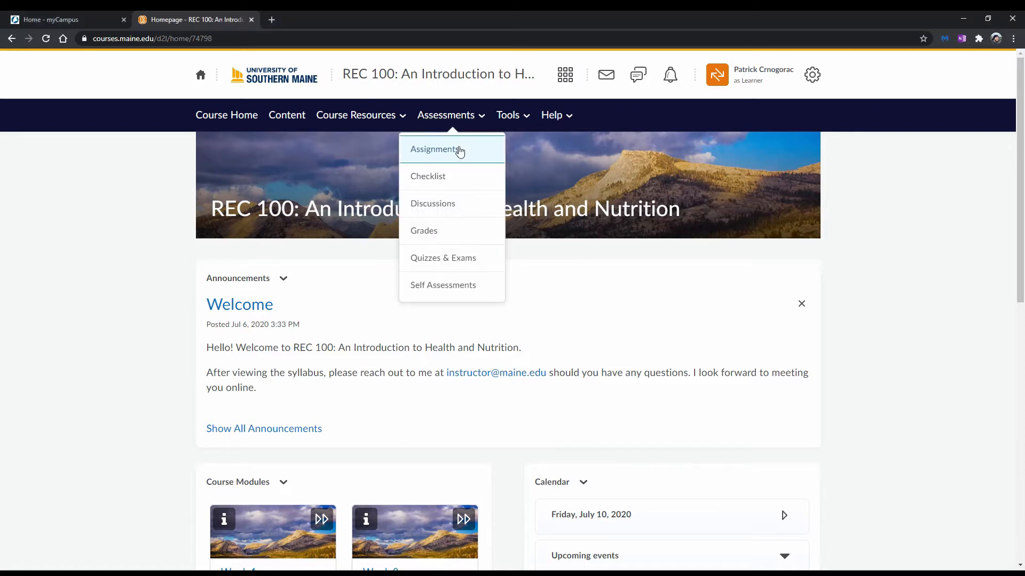
left_click(433, 149)
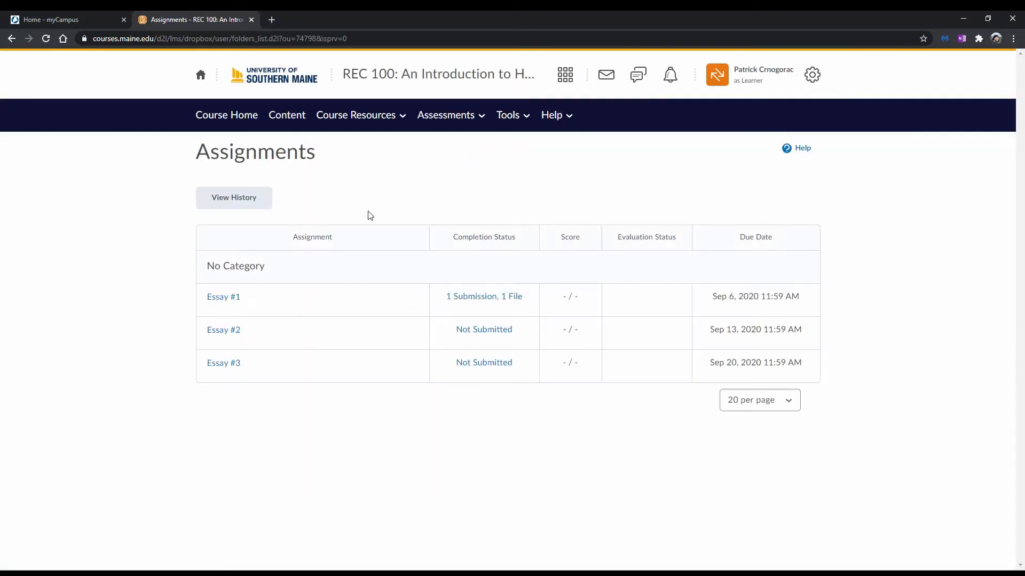
mouse_move(727, 252)
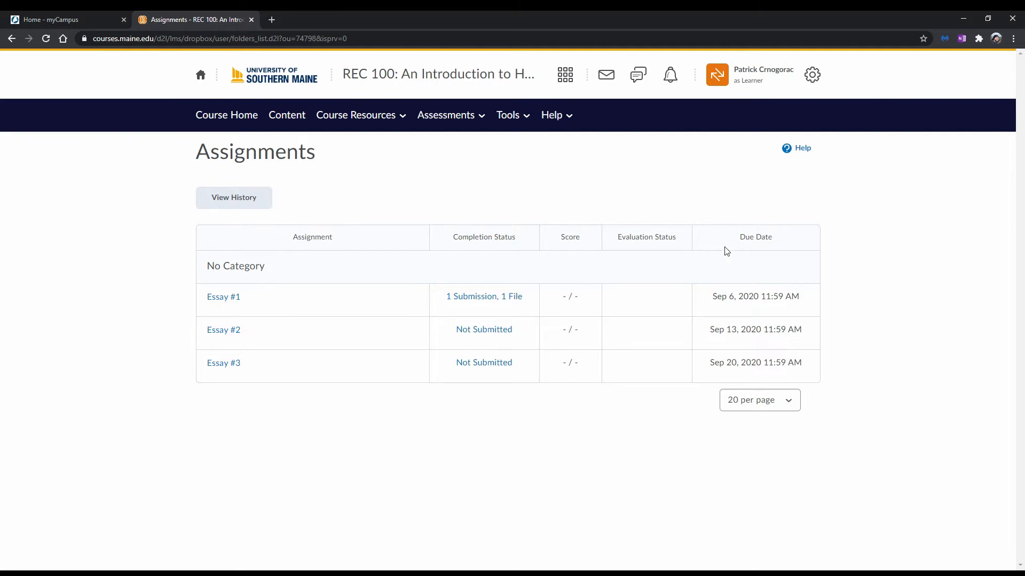
mouse_move(245, 299)
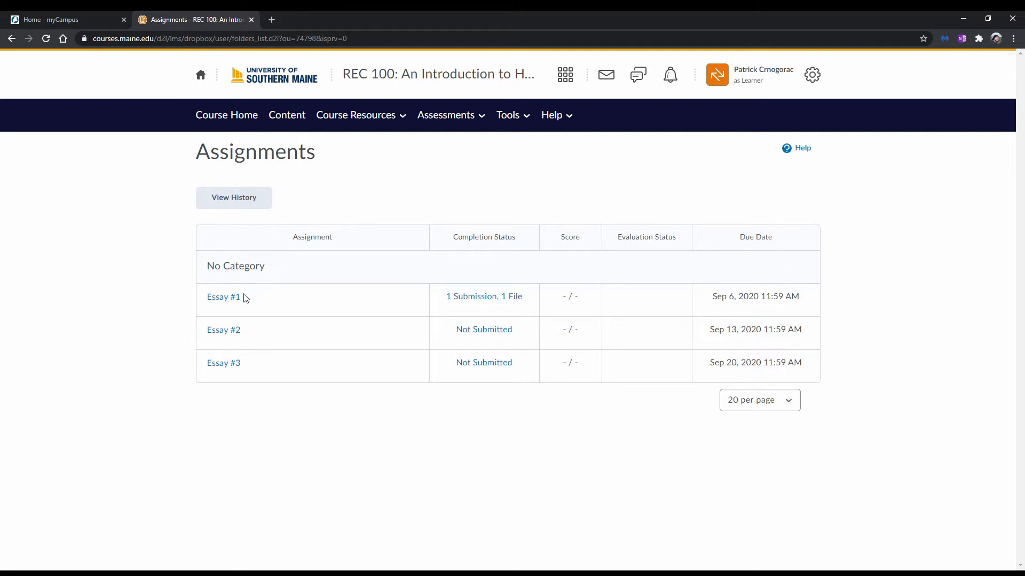
Open Essay #1 and bring up the Add a File upload sources.
left_click(223, 296)
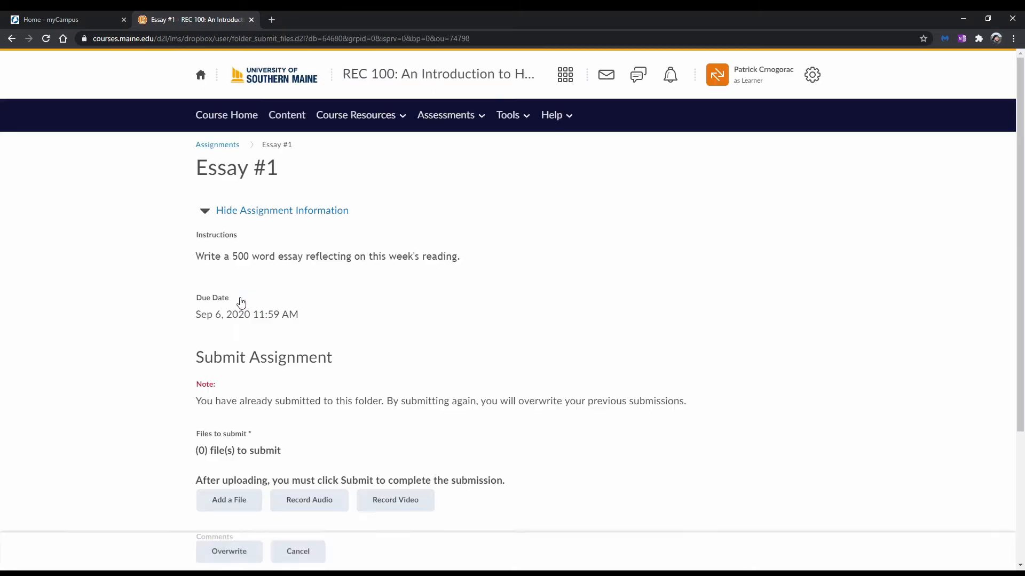
scroll("down", 3)
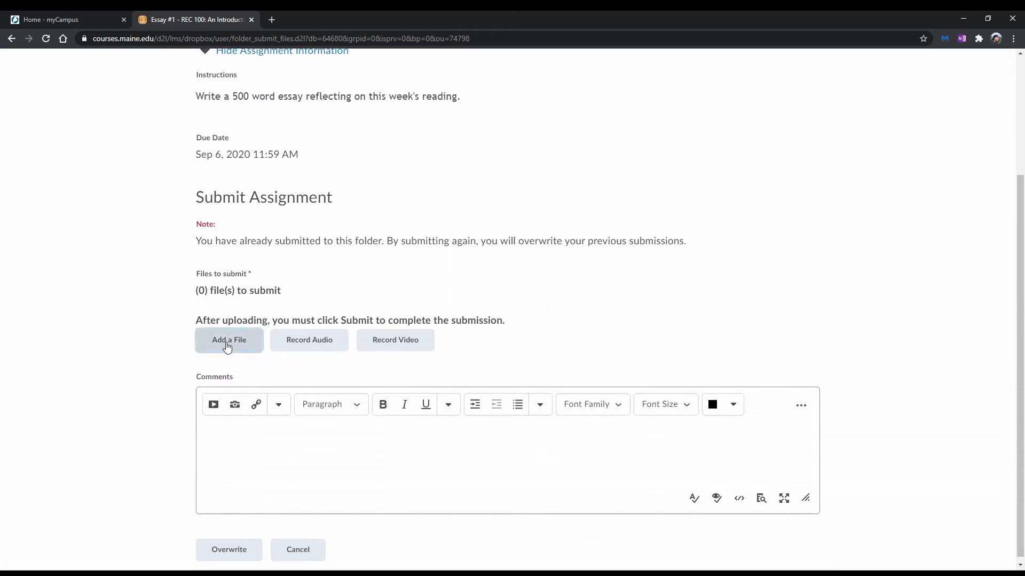
left_click(228, 339)
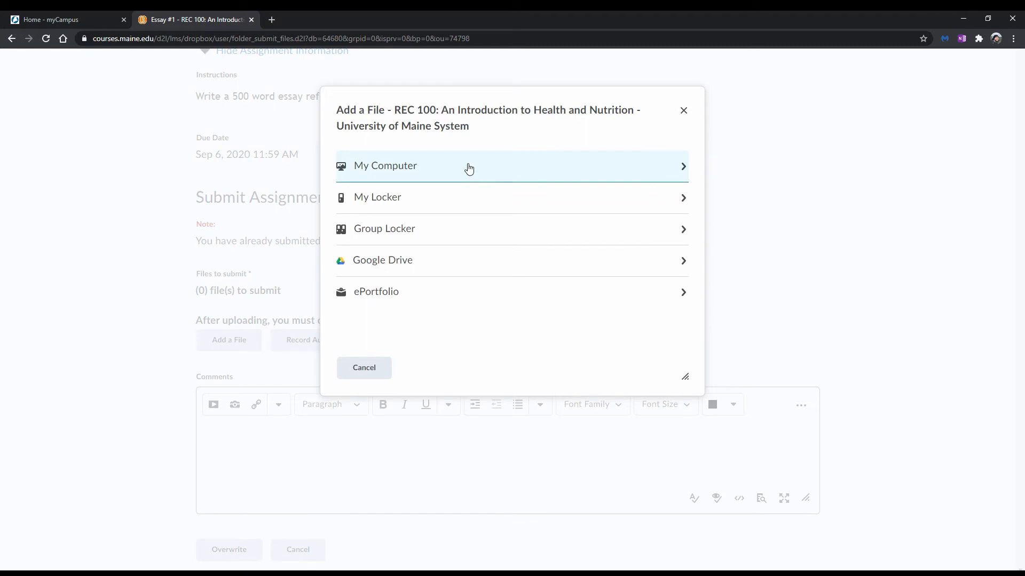
Upload My Essay ver_2.docx from My Computer and add it to Essay #1.
left_click(385, 165)
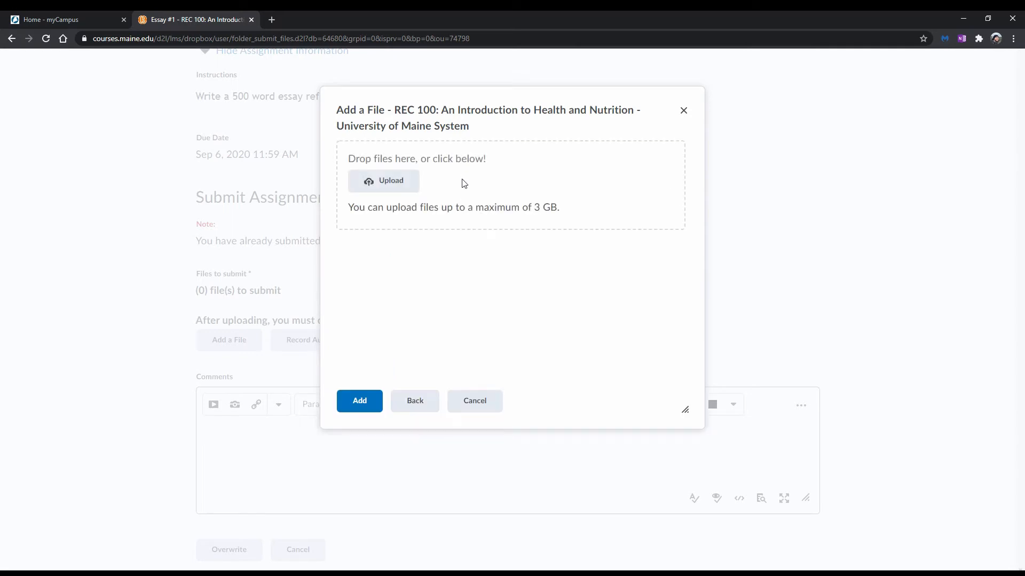
mouse_move(467, 187)
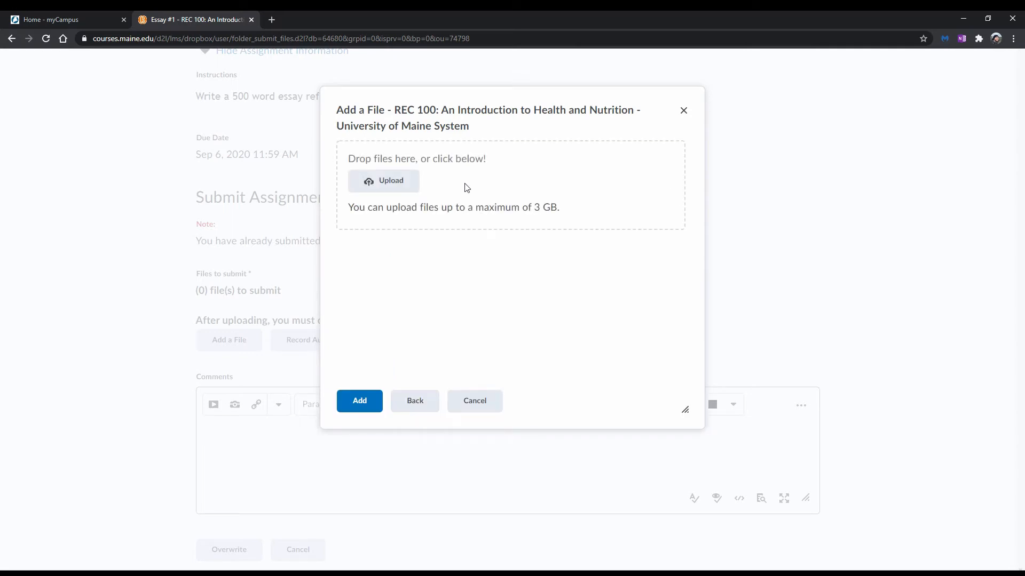
mouse_move(394, 186)
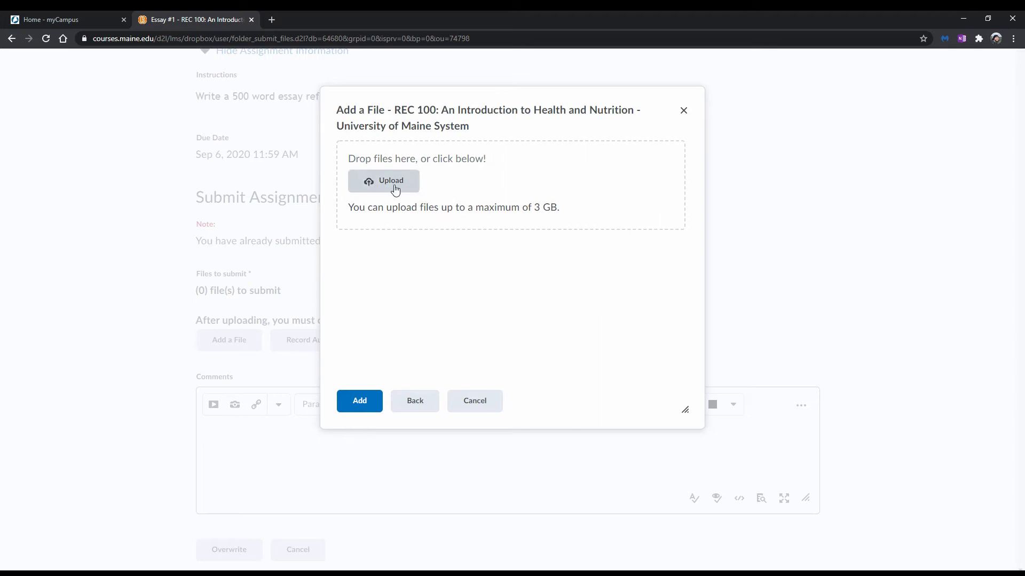
mouse_move(469, 185)
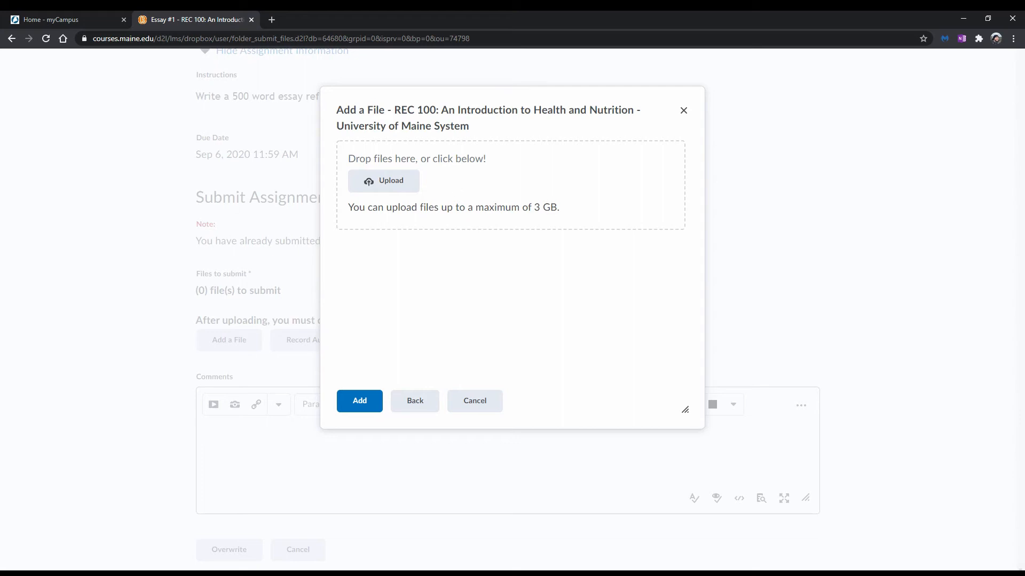
left_click(384, 180)
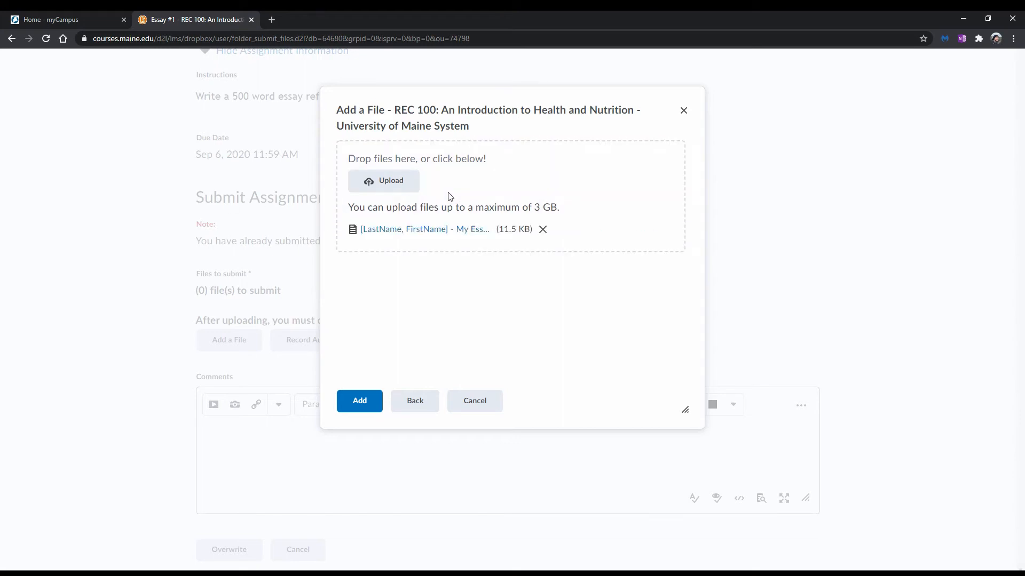
mouse_move(393, 378)
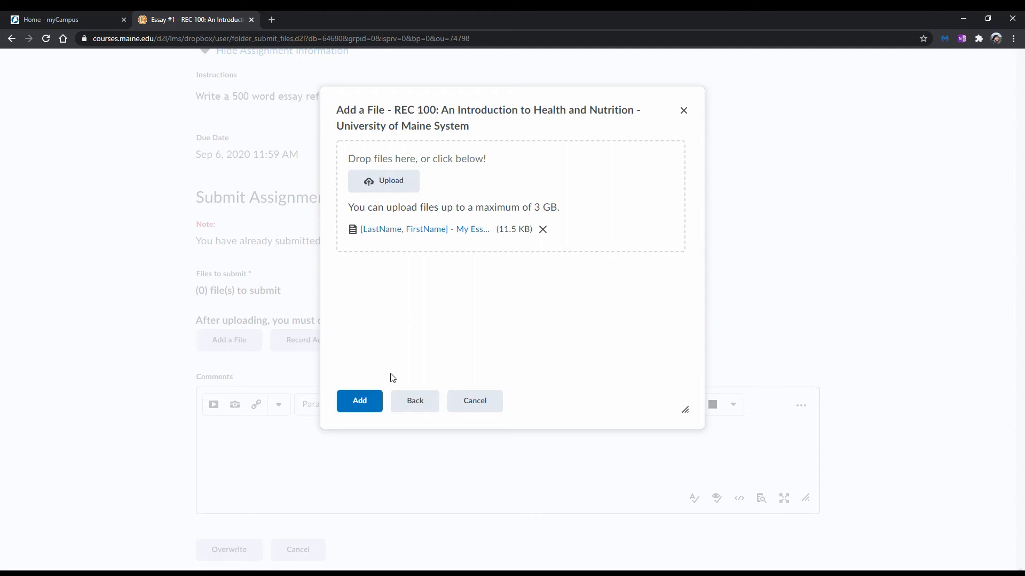
left_click(359, 401)
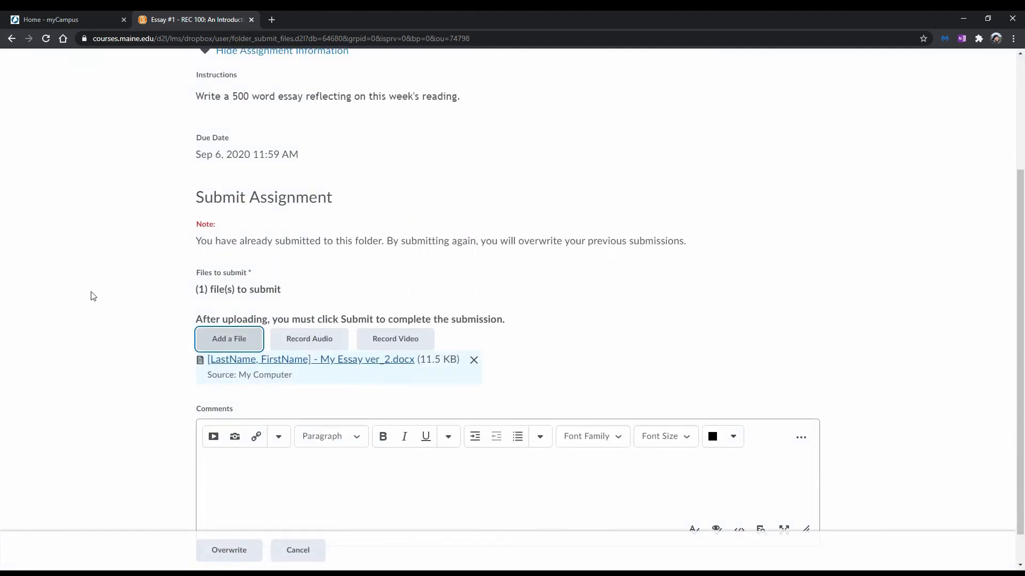
Type the comment 'This is my comment' in the Comments editor.
type("This is my comment")
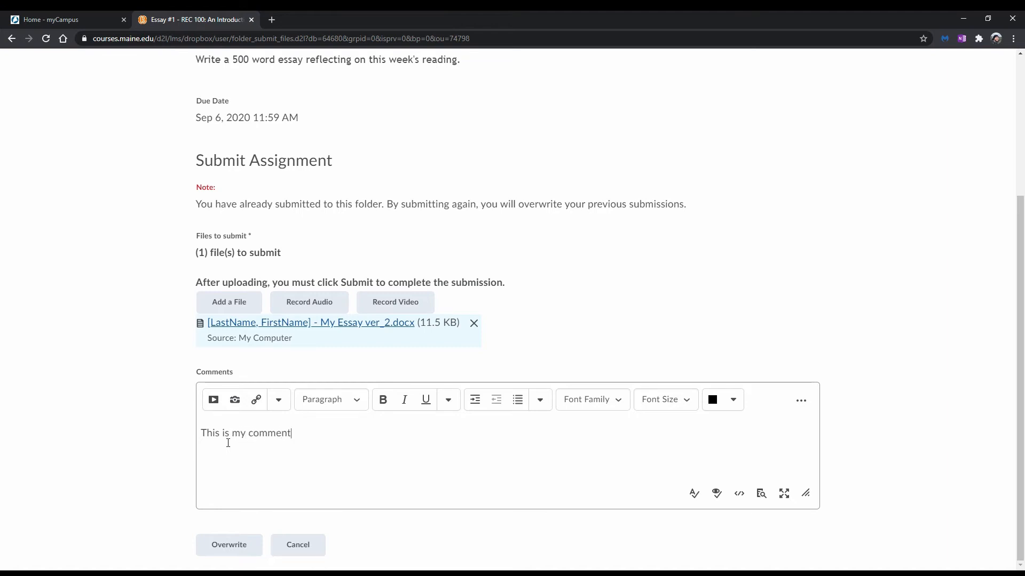
mouse_move(176, 424)
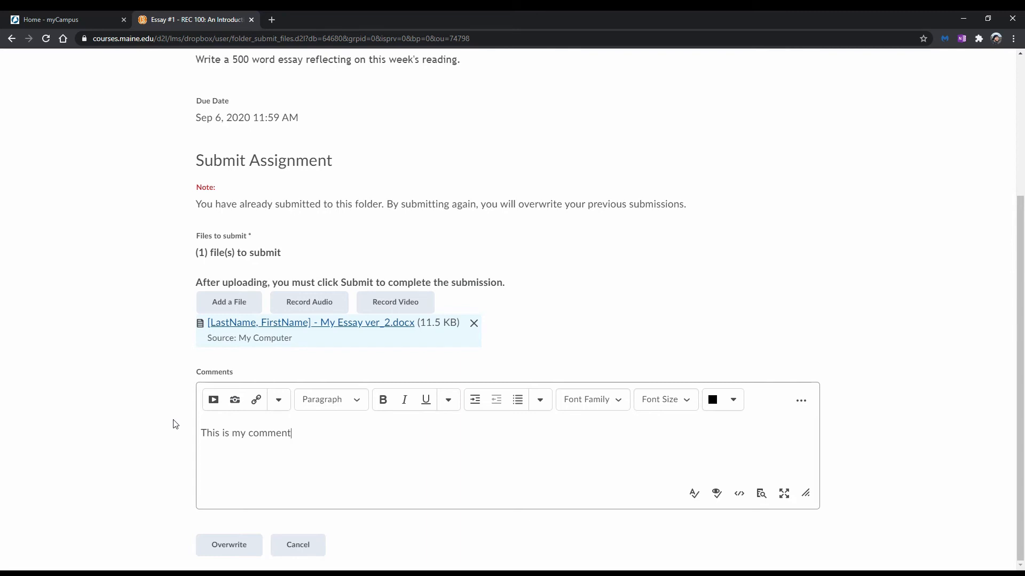
mouse_move(210, 540)
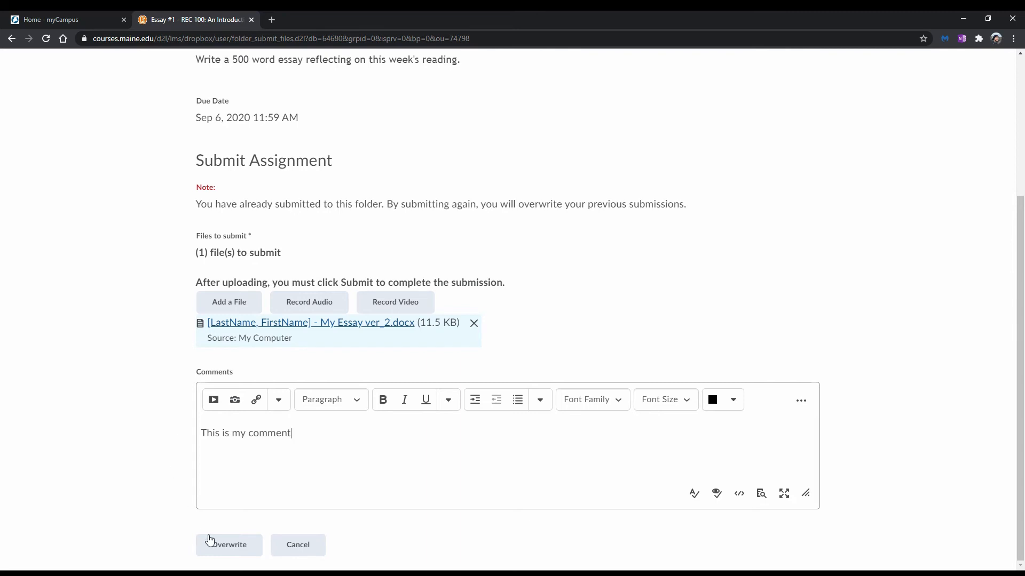
Overwrite the earlier Essay #1 submission and confirm with Yes.
left_click(229, 545)
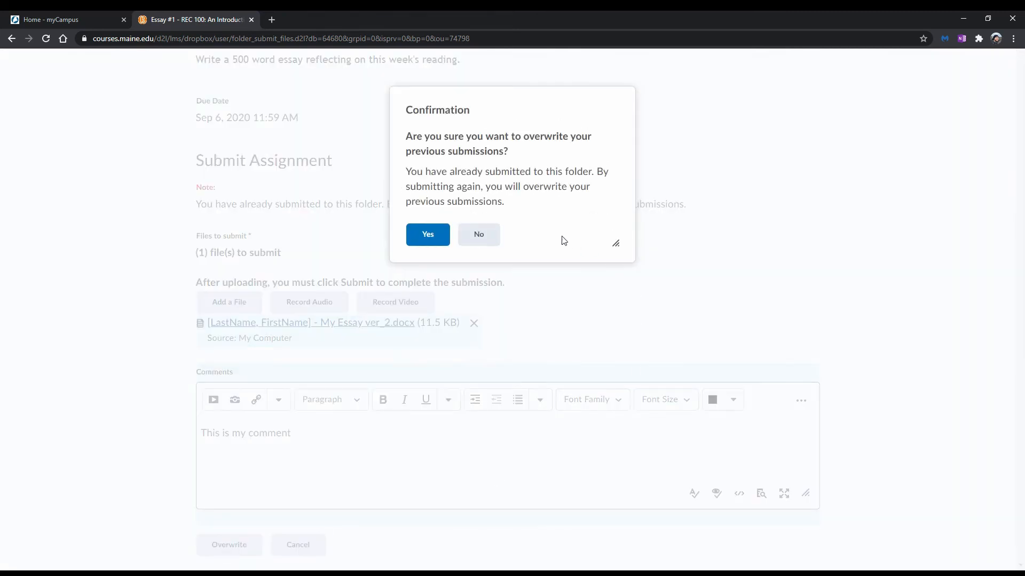
mouse_move(560, 238)
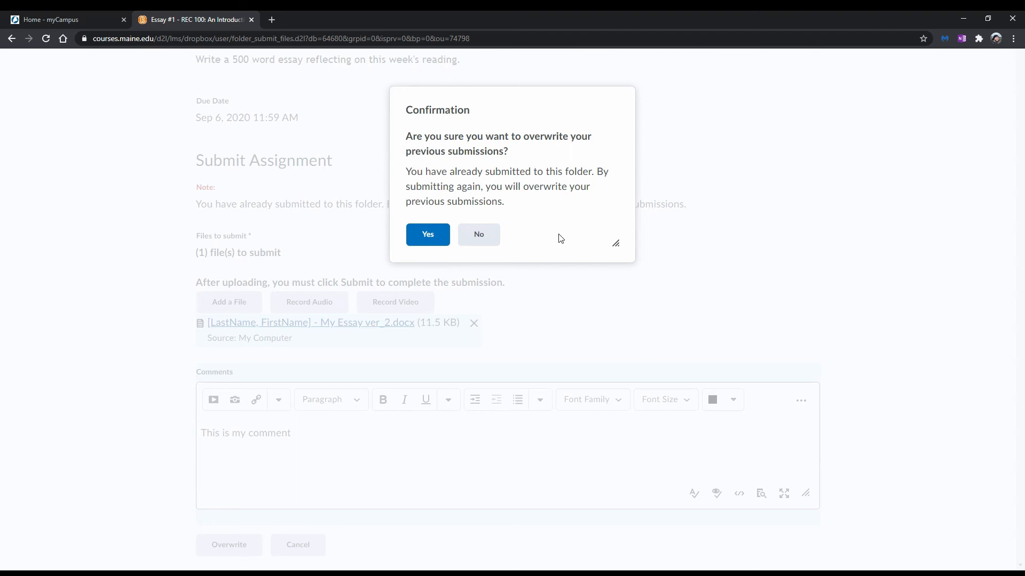
mouse_move(560, 231)
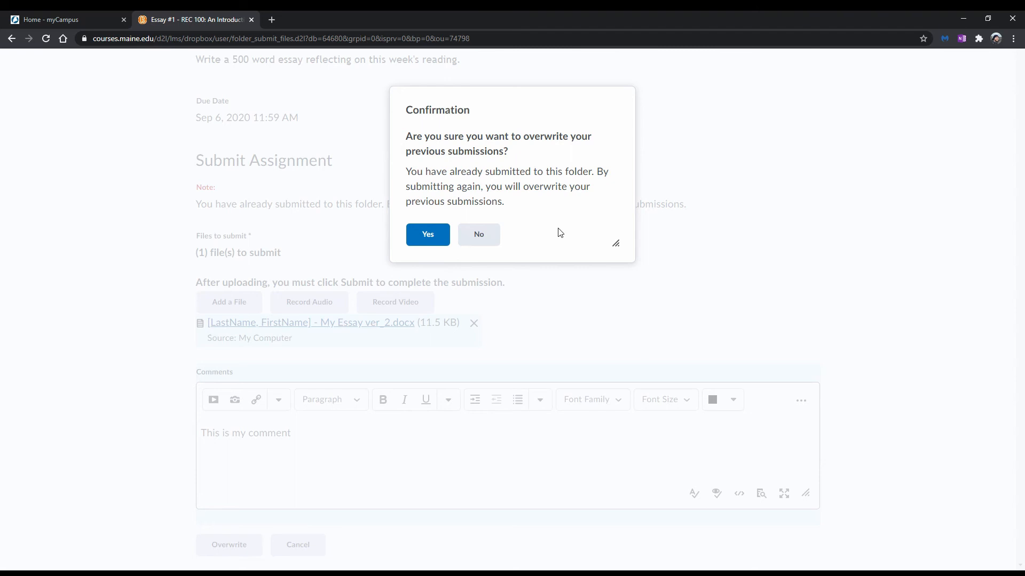
mouse_move(432, 241)
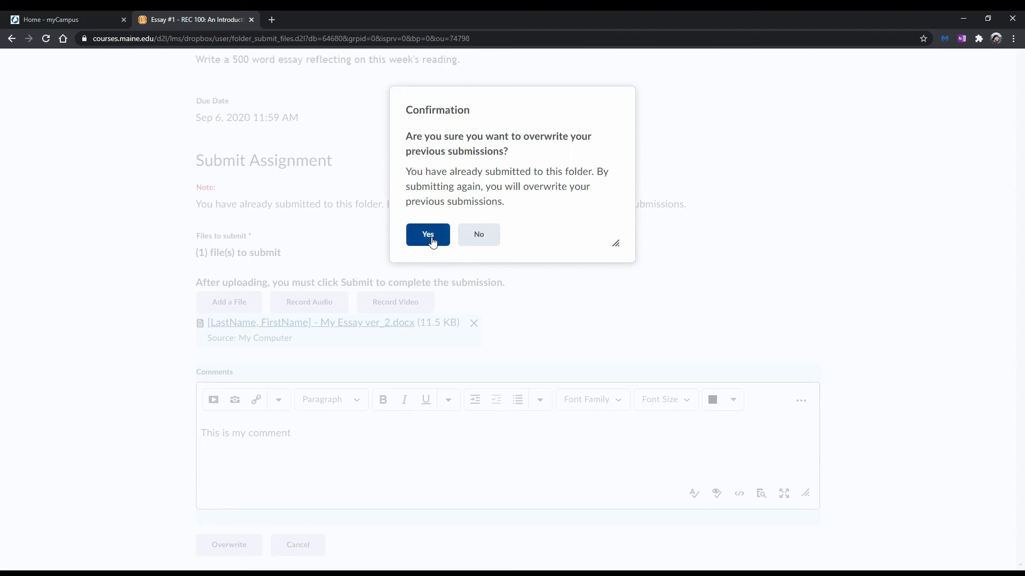
left_click(427, 235)
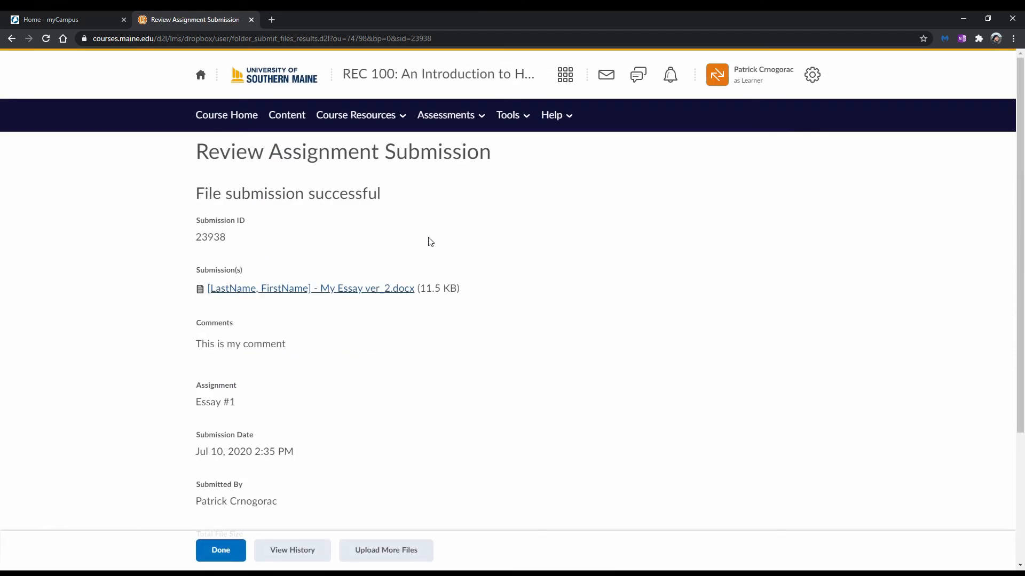
left_click(220, 550)
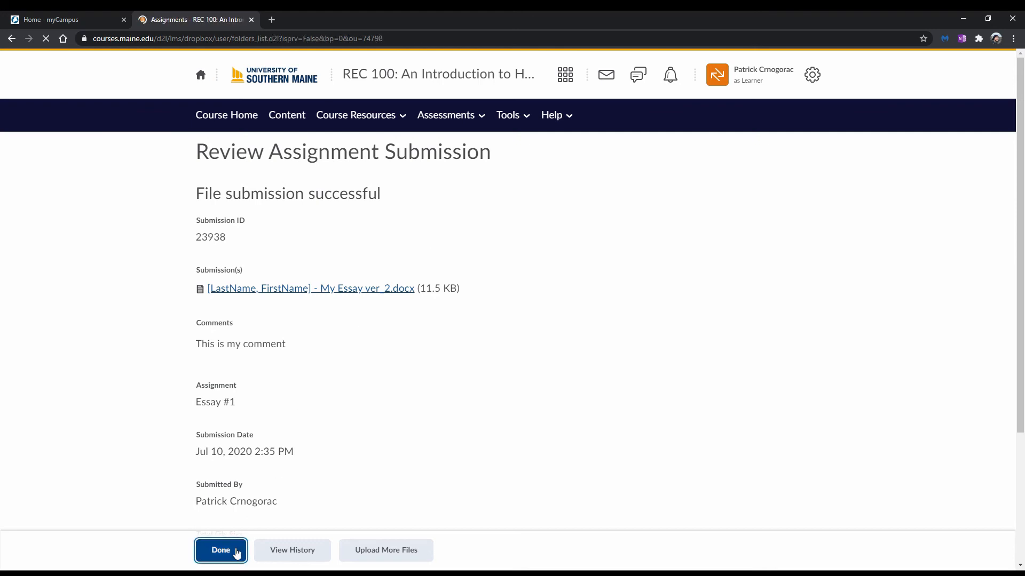
Click Done to return to Assignments, showing Essay #1 with 2 Submissions, 2 Files.
left_click(221, 551)
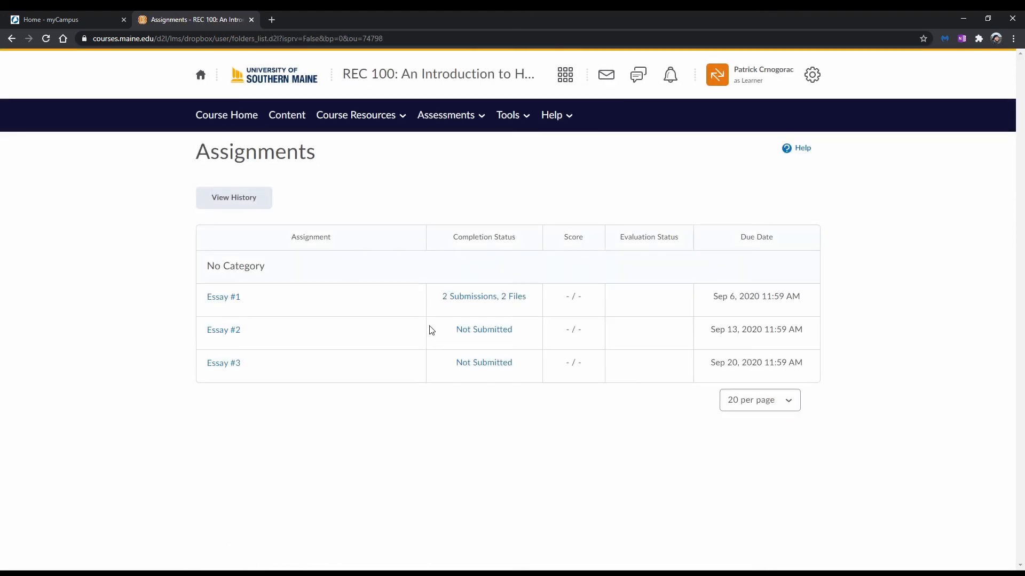
mouse_move(532, 309)
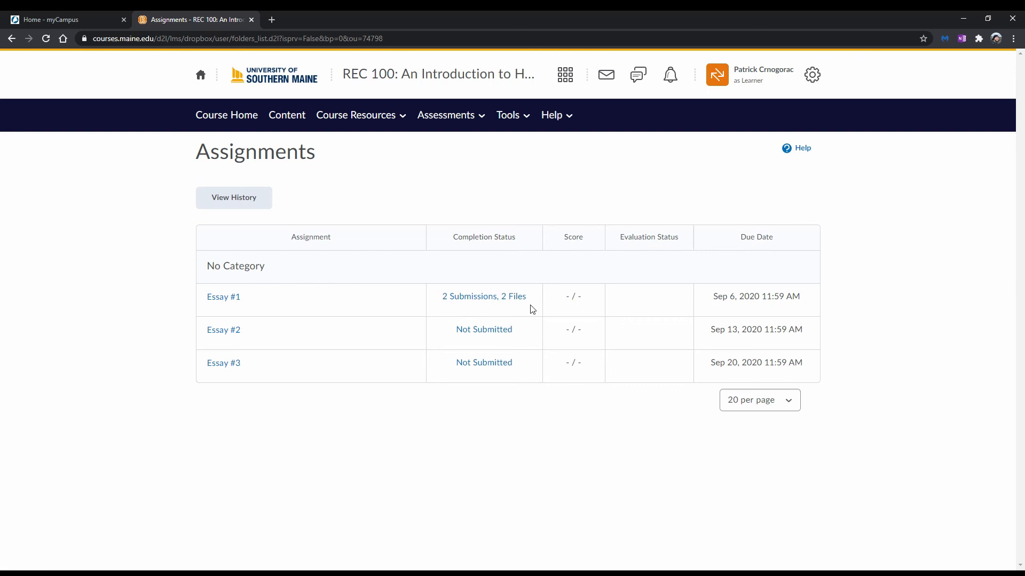
mouse_move(529, 305)
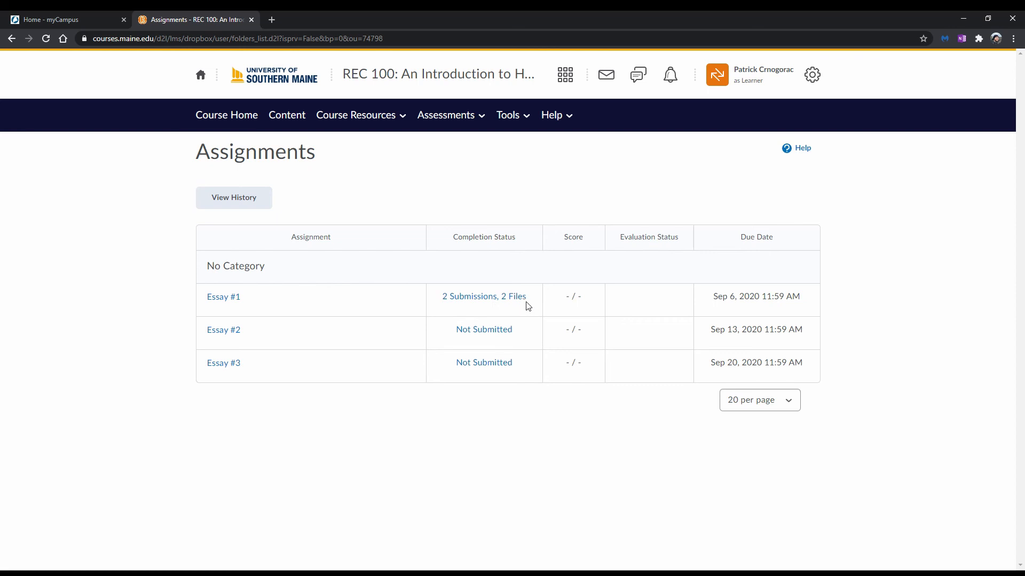